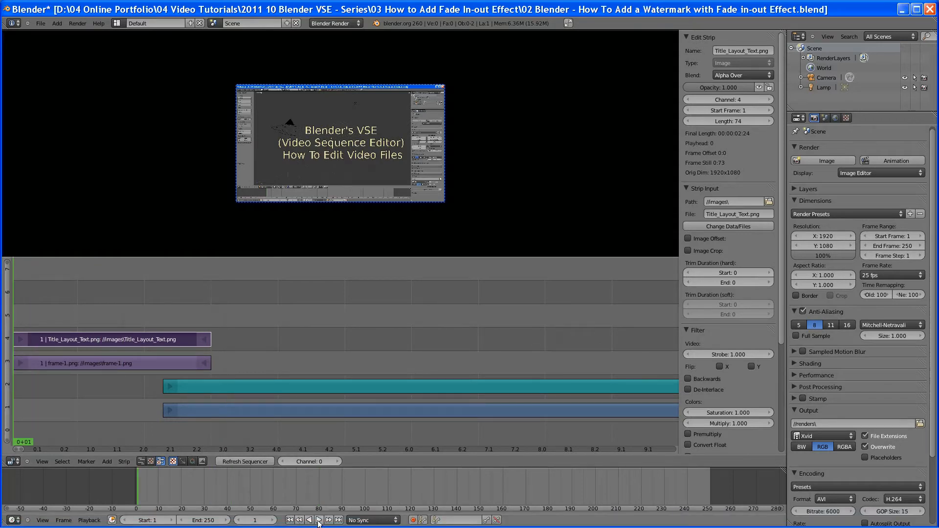
Play the sequence, return to frame 1 and replay it to preview the title overlay
click(318, 519)
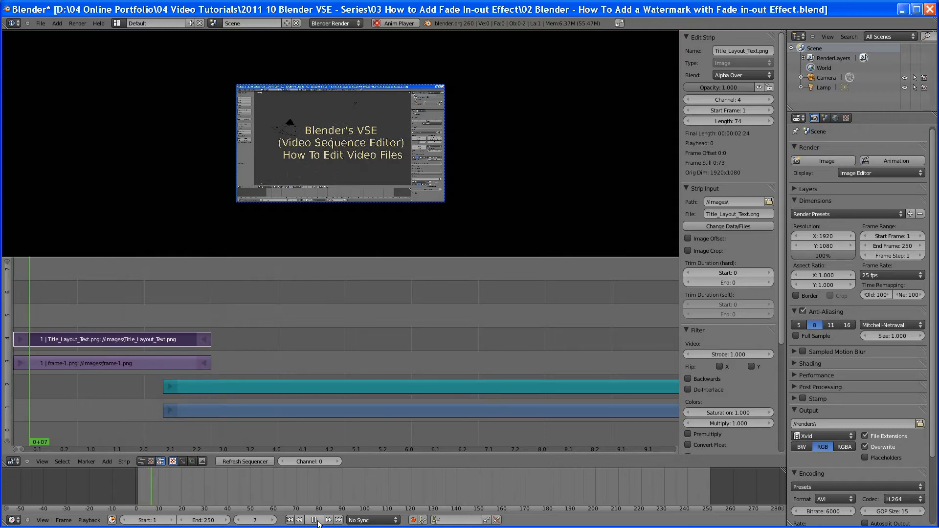
click(319, 520)
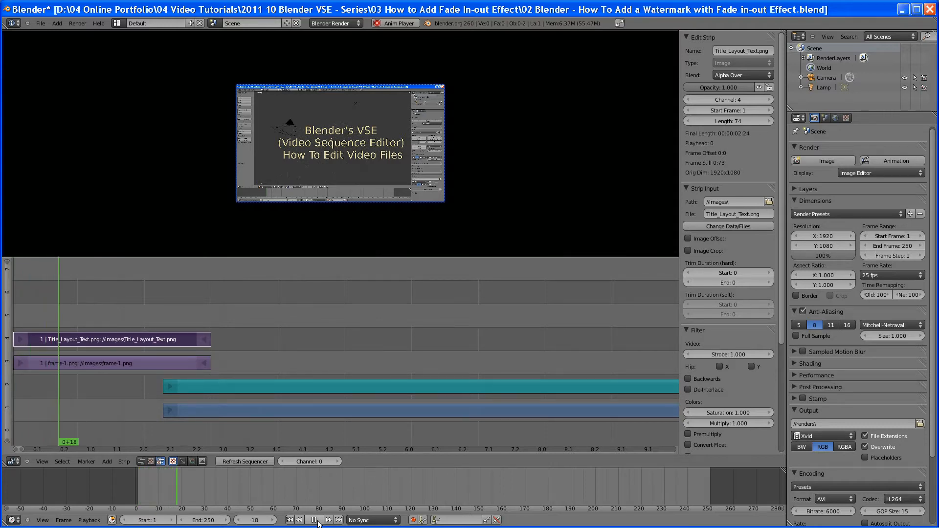
click(319, 519)
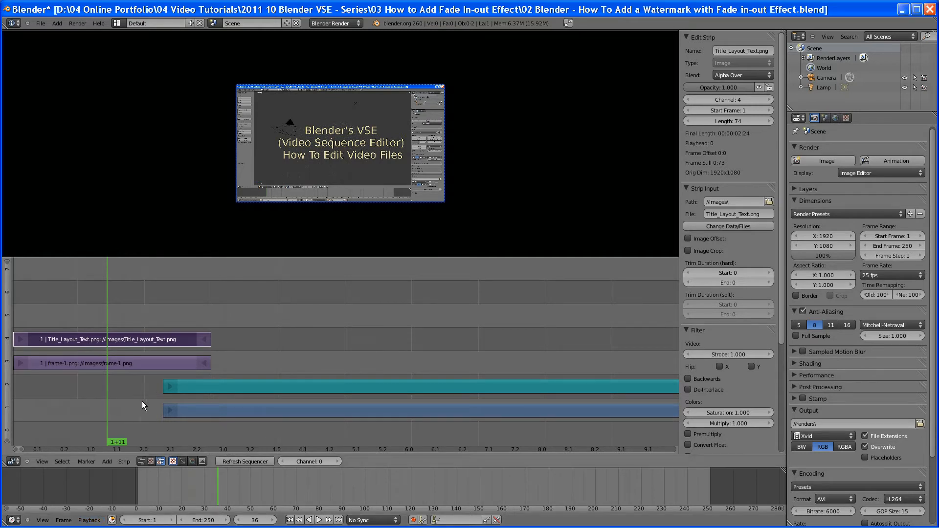
click(287, 519)
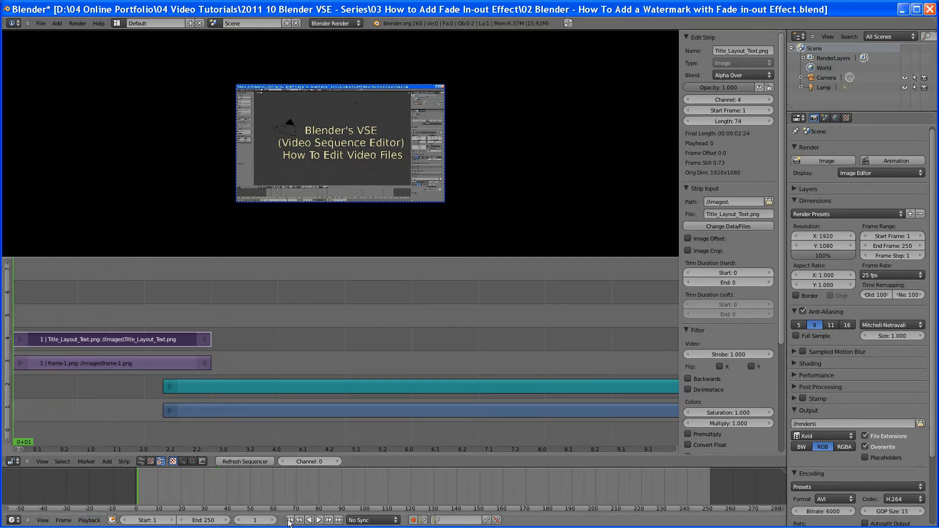
mouse_move(319, 519)
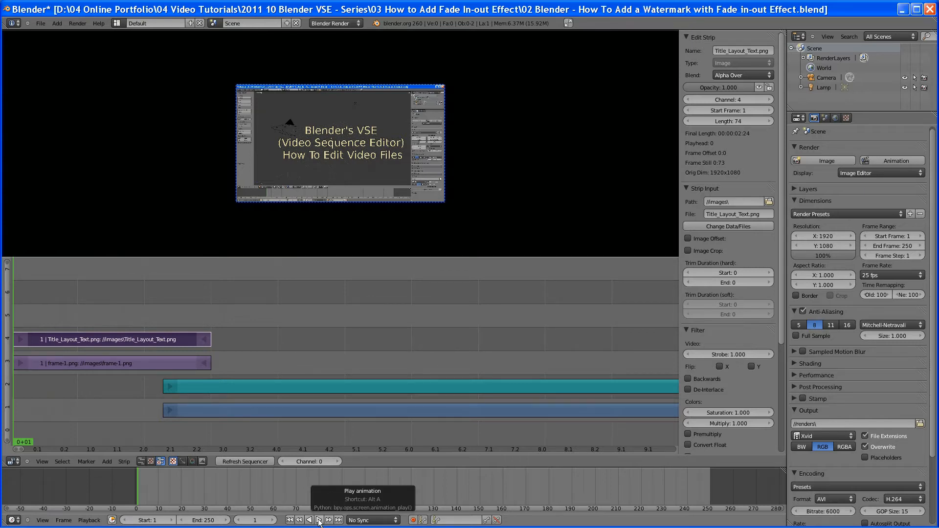
click(318, 519)
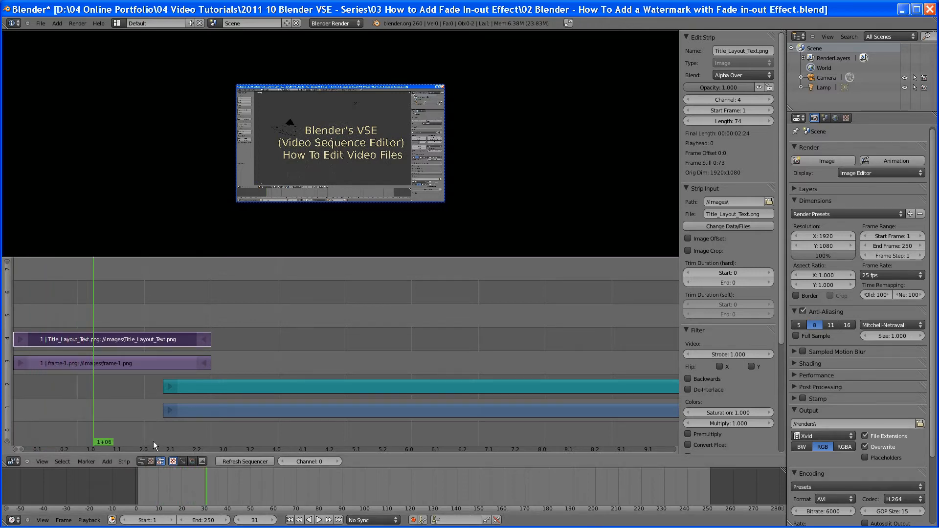
Scrub the playhead to frame 77, just past the end of the title strip
click(166, 443)
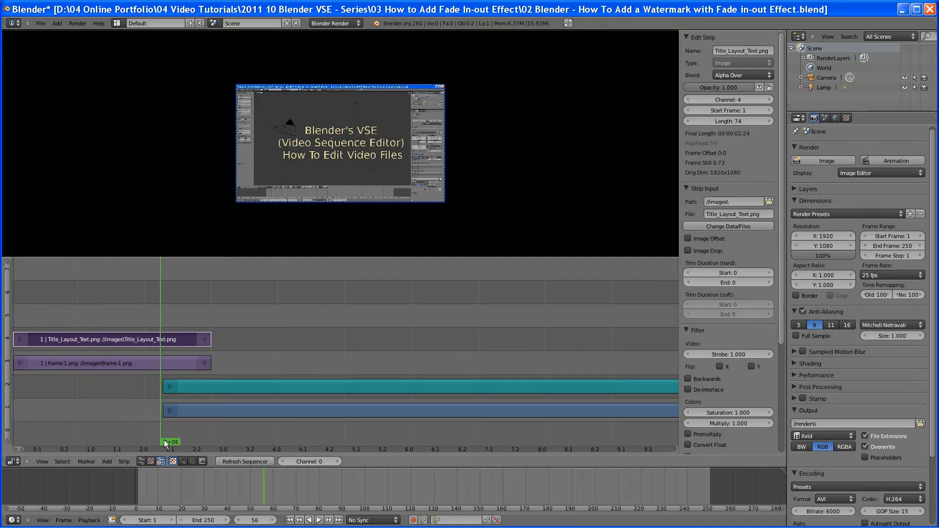
drag(167, 442, 205, 442)
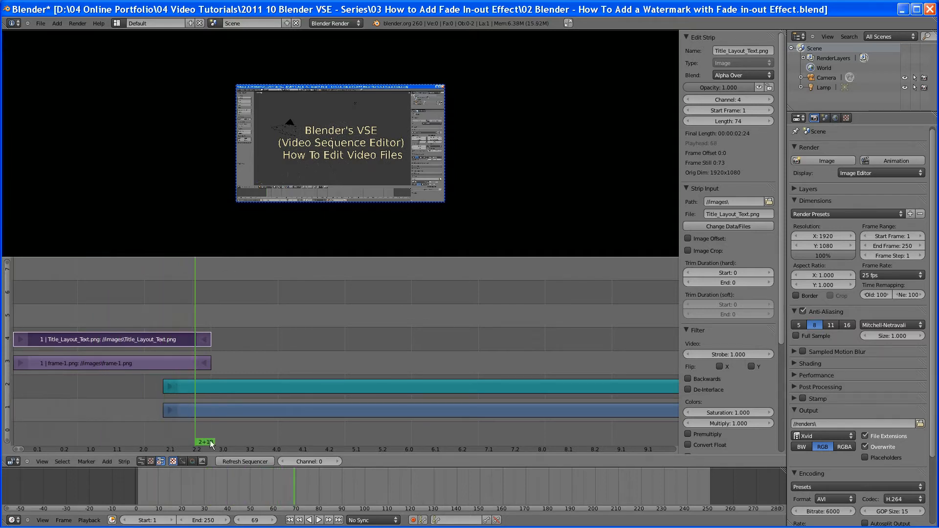
drag(206, 442, 226, 442)
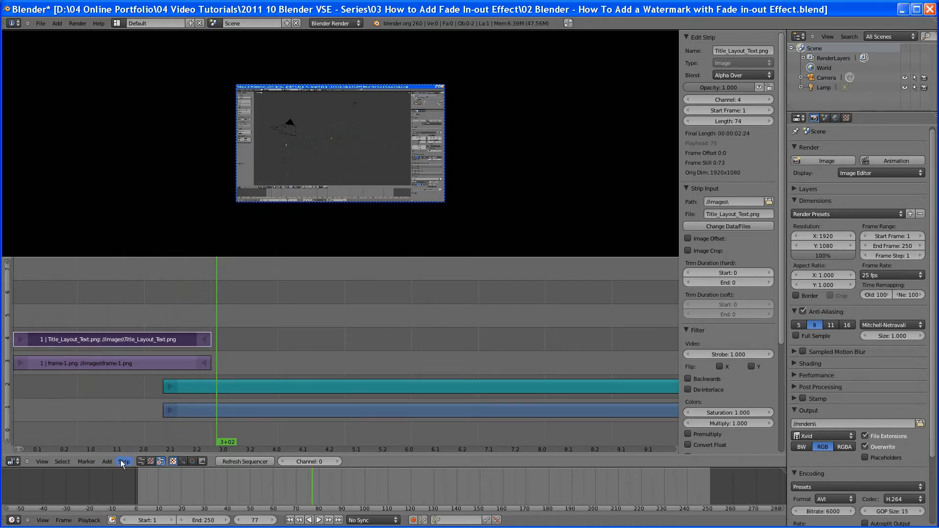
Select the title strip with the video strip and browse the Strip and Add Effect Strip menus
click(107, 460)
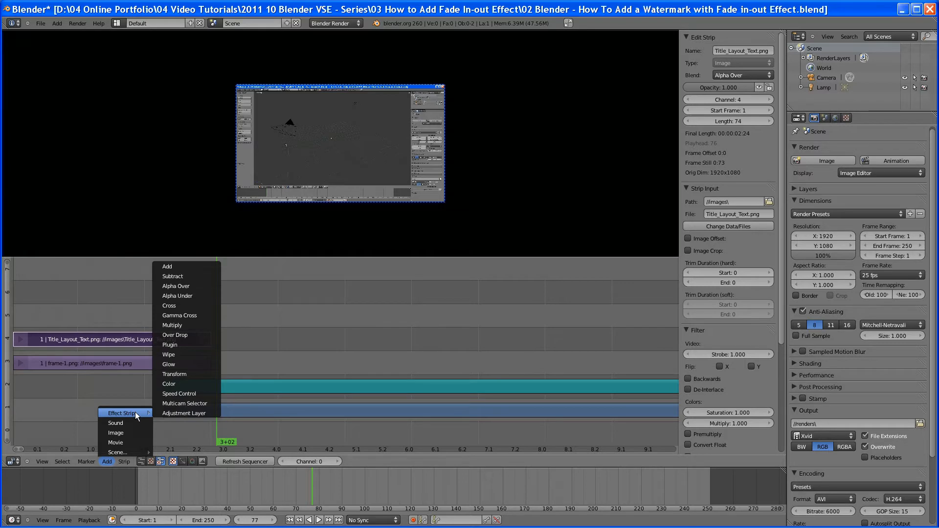
mouse_move(156, 416)
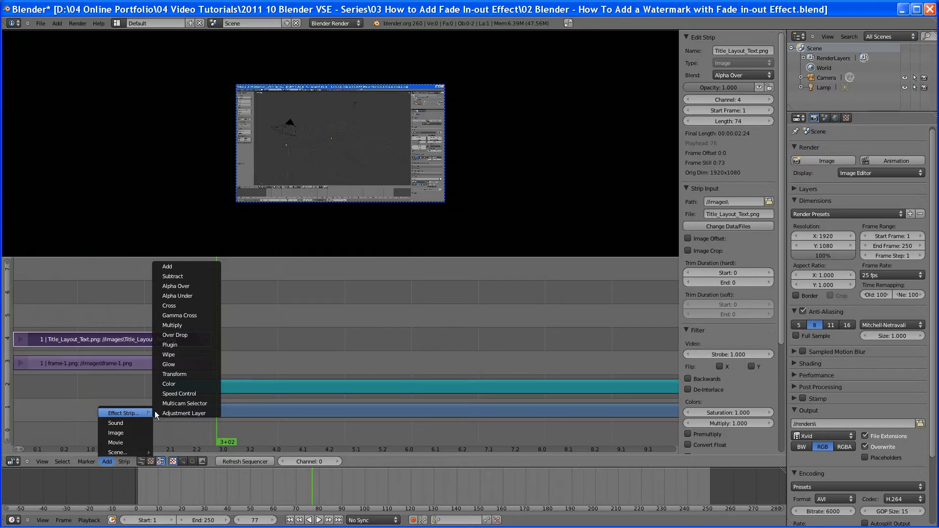
mouse_move(179, 316)
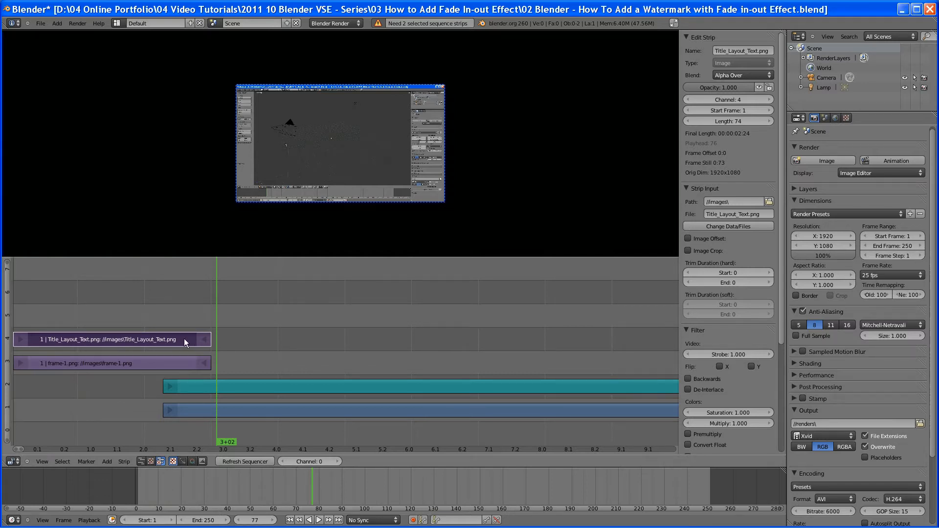
mouse_move(188, 348)
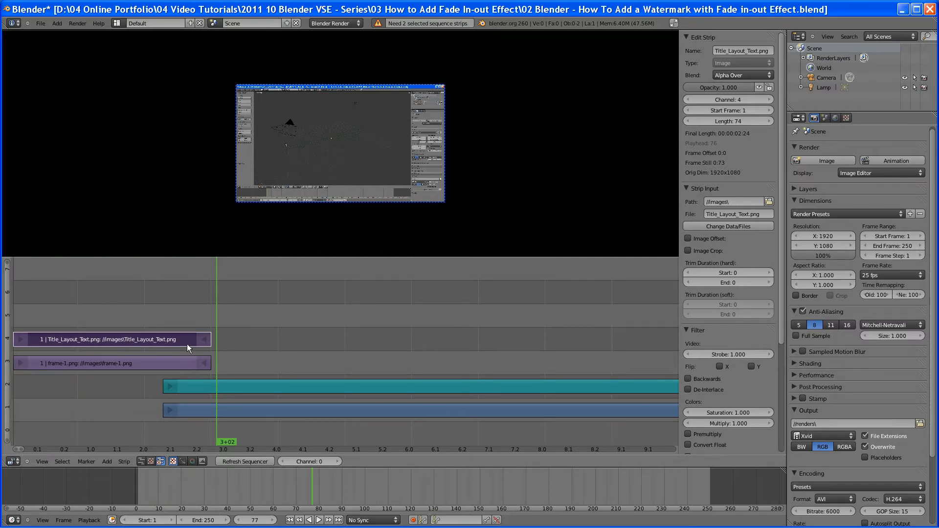
click(186, 410)
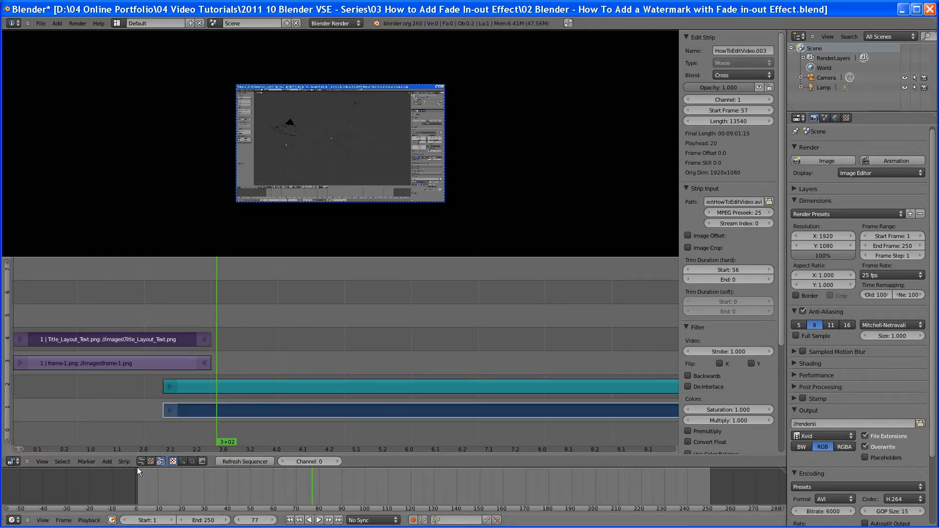
click(124, 461)
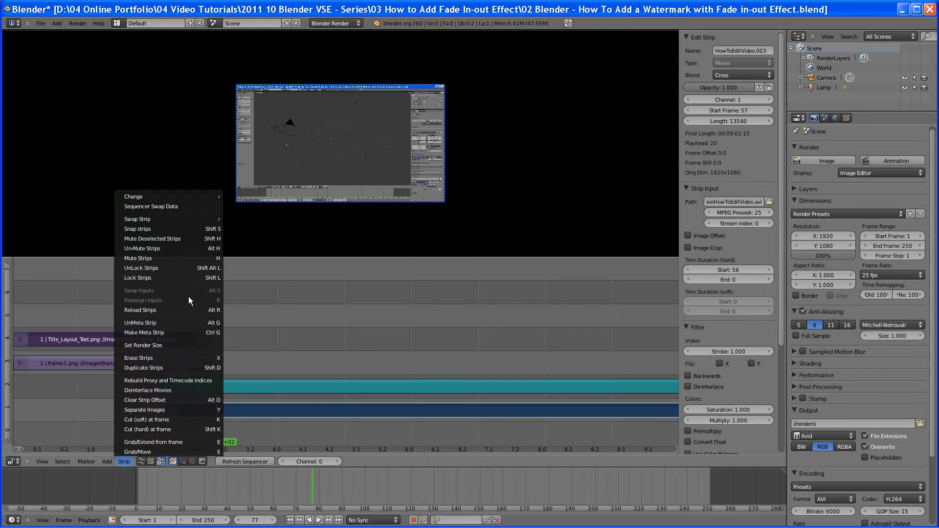
mouse_move(152, 430)
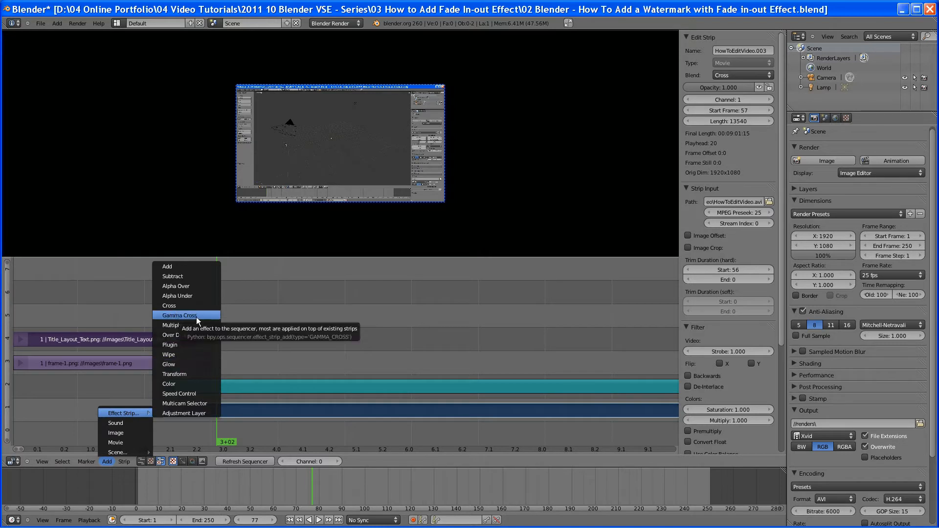
Add a Gamma Cross transition, scrub through it, then select it and request its deletion
click(178, 316)
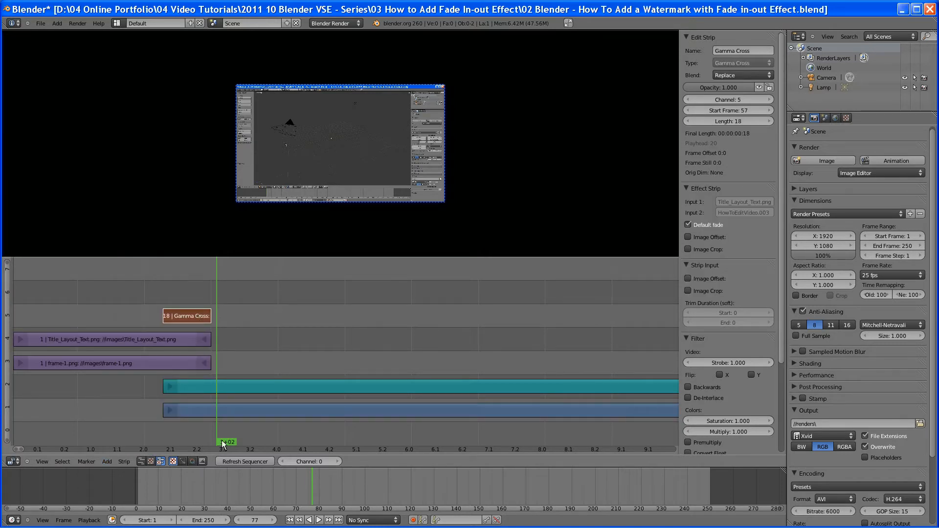
drag(228, 442, 222, 442)
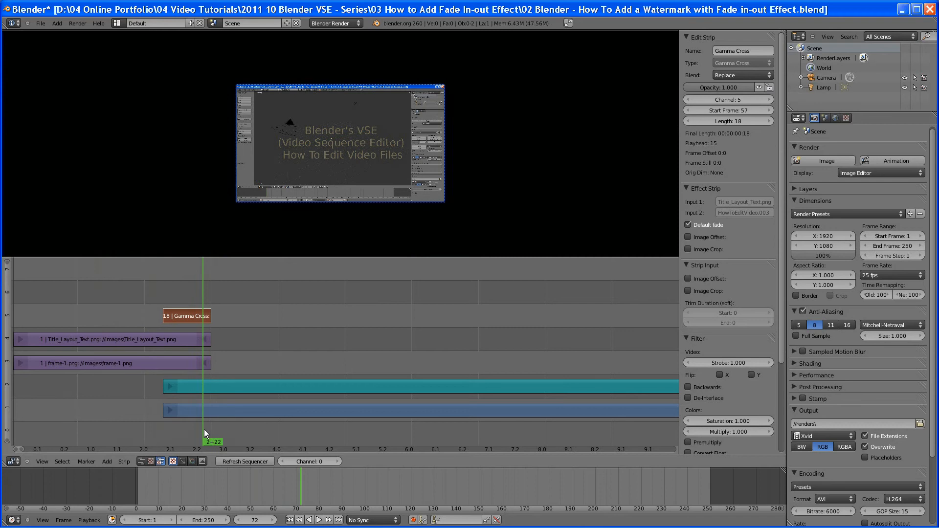
drag(204, 442, 222, 442)
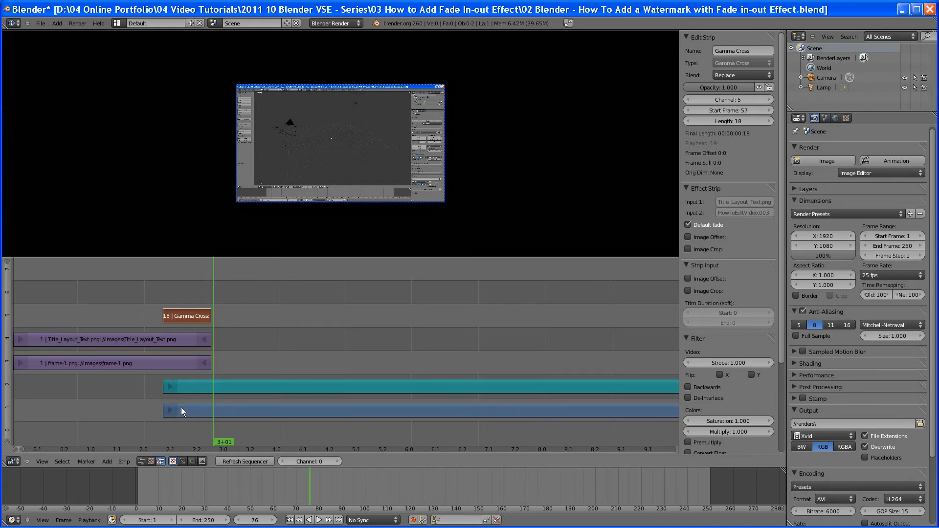
mouse_move(202, 442)
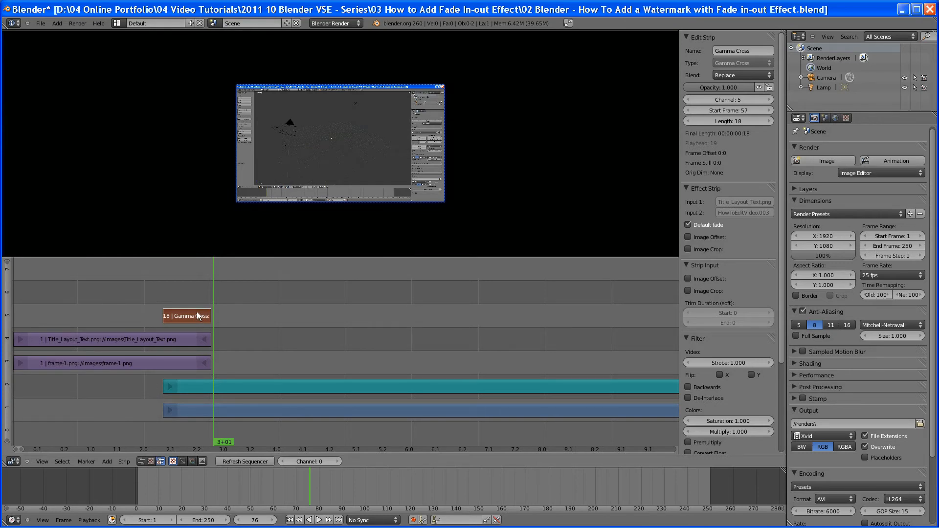
click(112, 339)
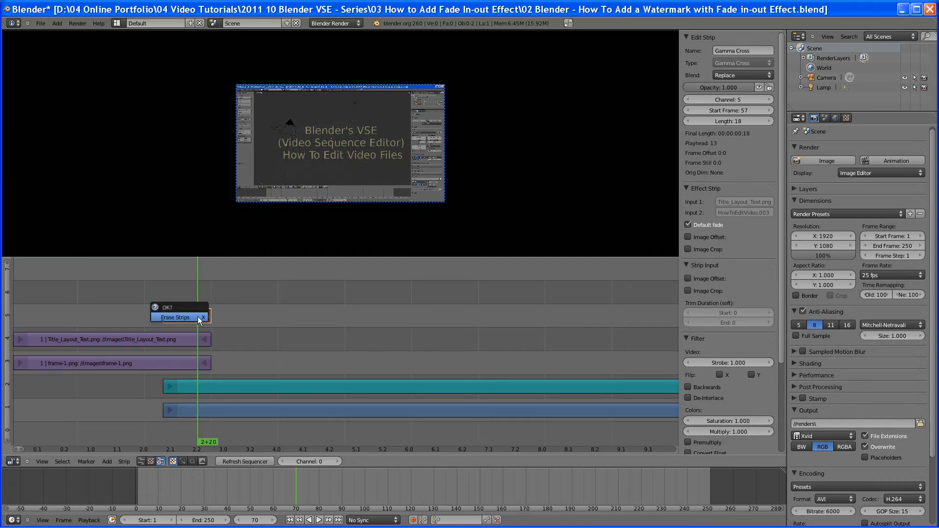
Confirm erasing the Gamma Cross strip, select Title_Layout_Text.png and return to frame 56
click(175, 317)
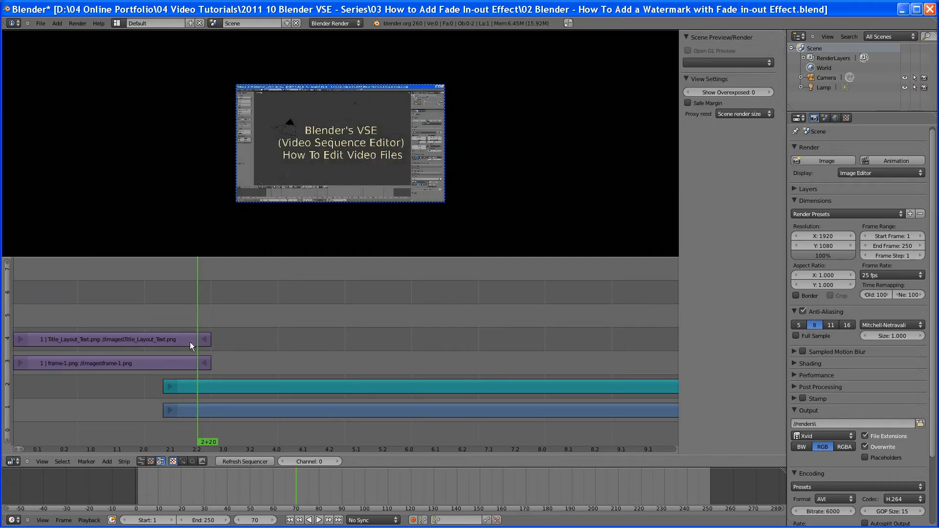
click(111, 339)
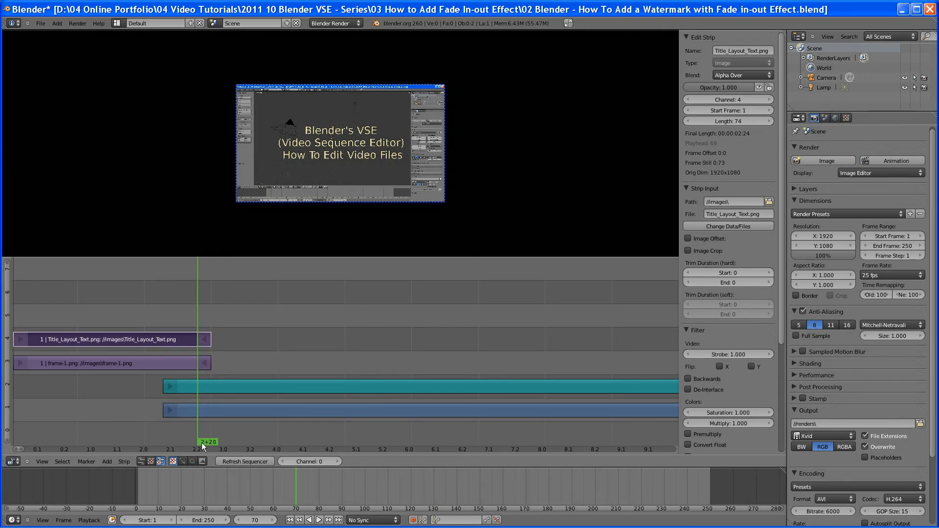
drag(200, 443, 175, 443)
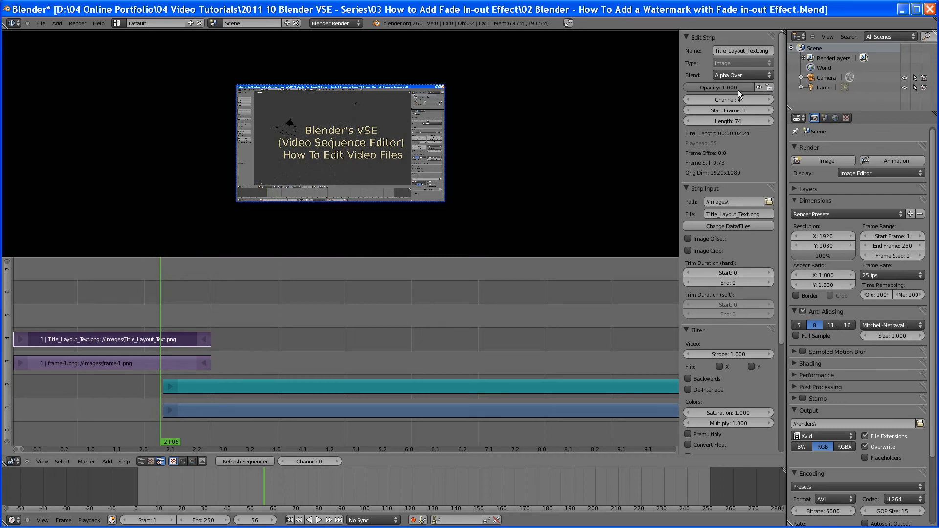
Raise the title strip's Length from 74 to 75 frames for exactly three seconds
click(112, 339)
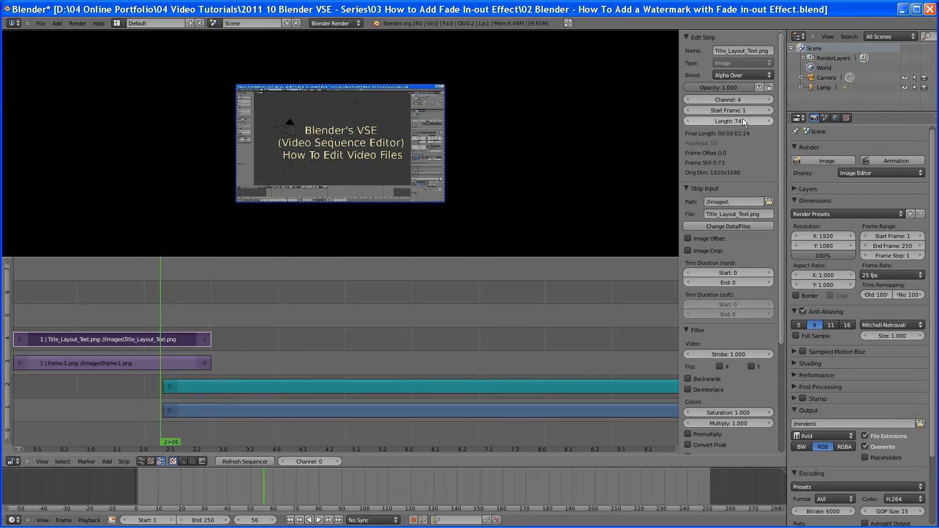
mouse_move(769, 79)
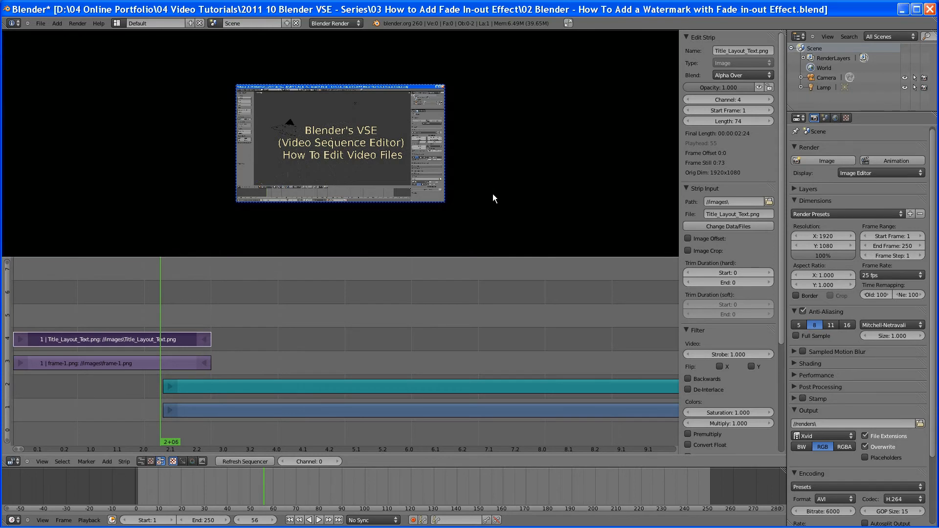
mouse_move(182, 352)
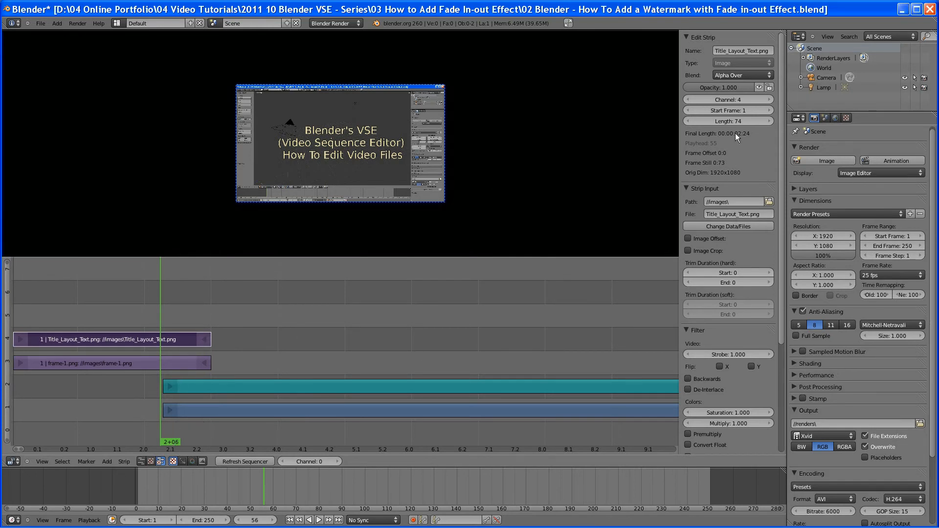
mouse_move(727, 121)
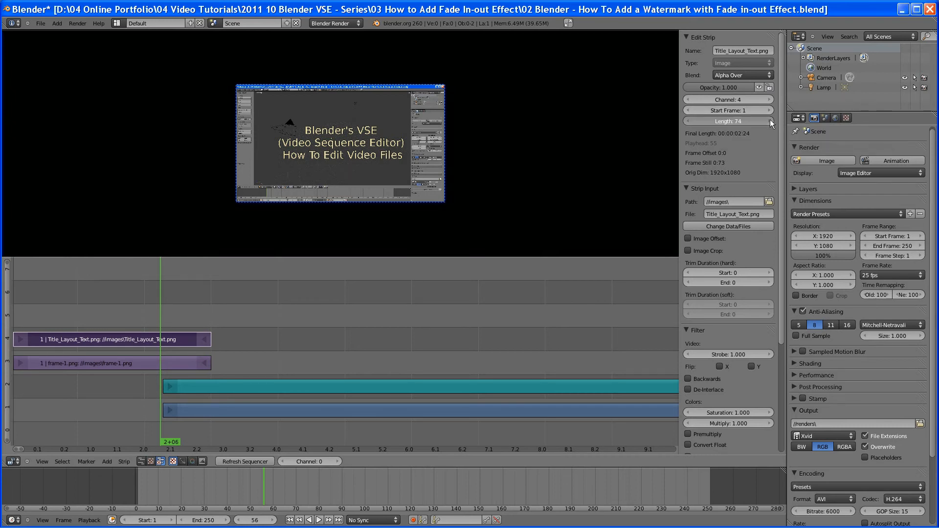
click(768, 121)
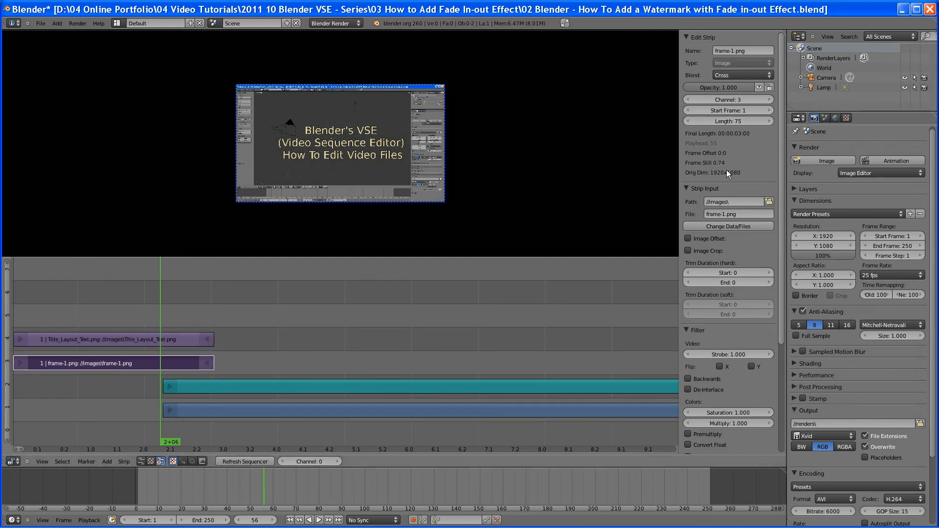
mouse_move(283, 322)
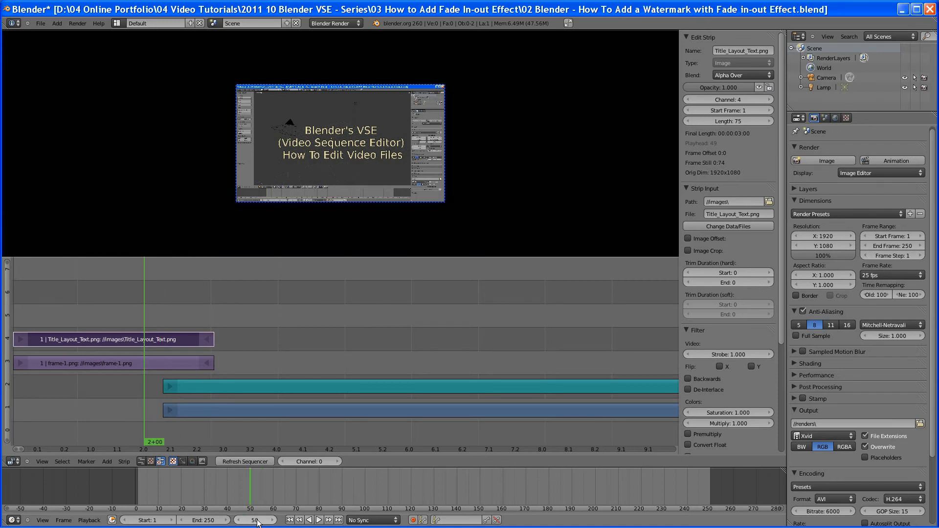
mouse_move(625, 257)
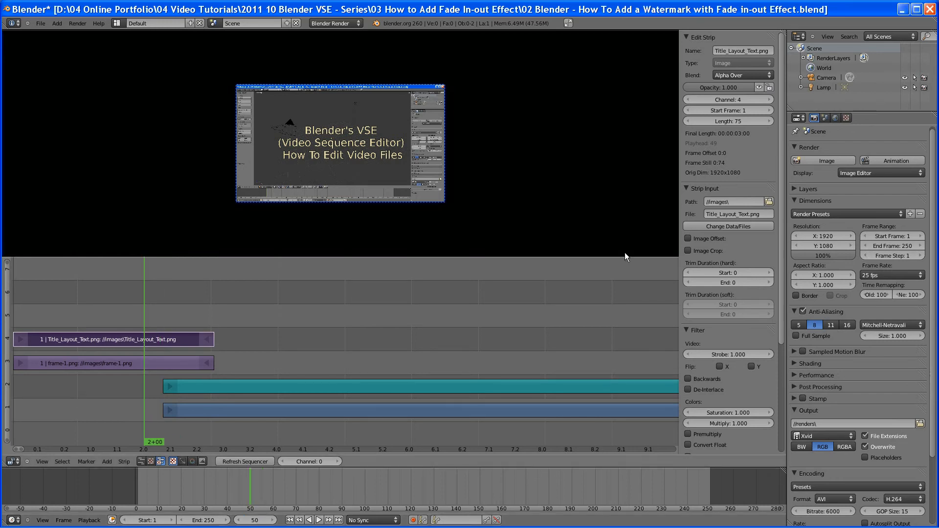
Insert an Opacity keyframe at 1.0 on frame 50 for the title strip
right_click(727, 87)
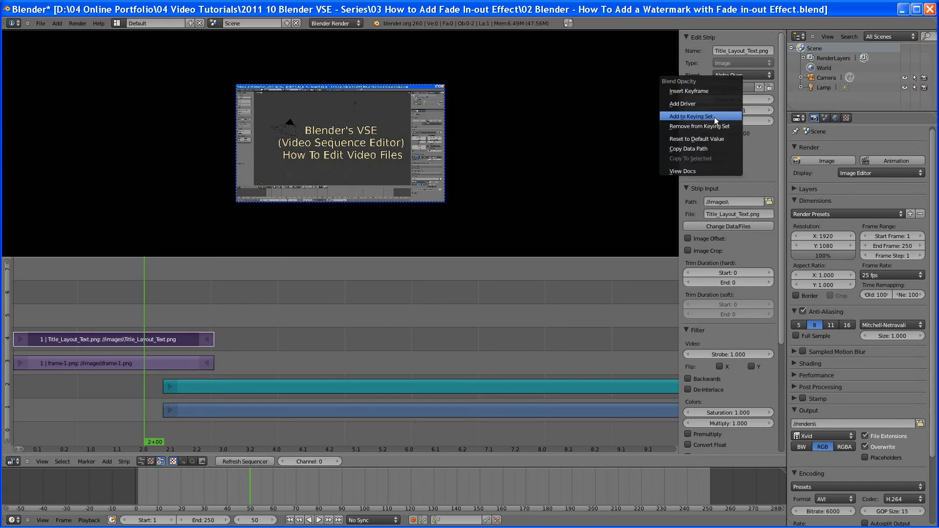
mouse_move(717, 90)
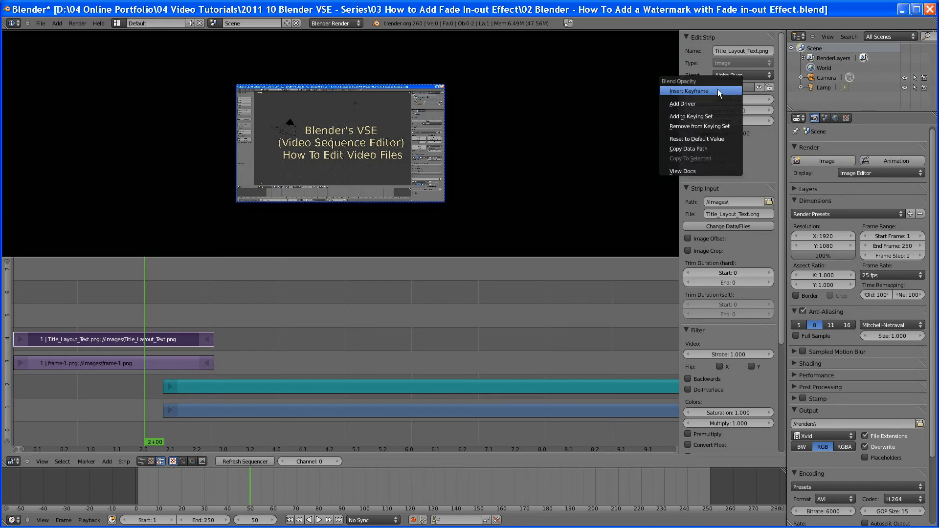
mouse_move(716, 91)
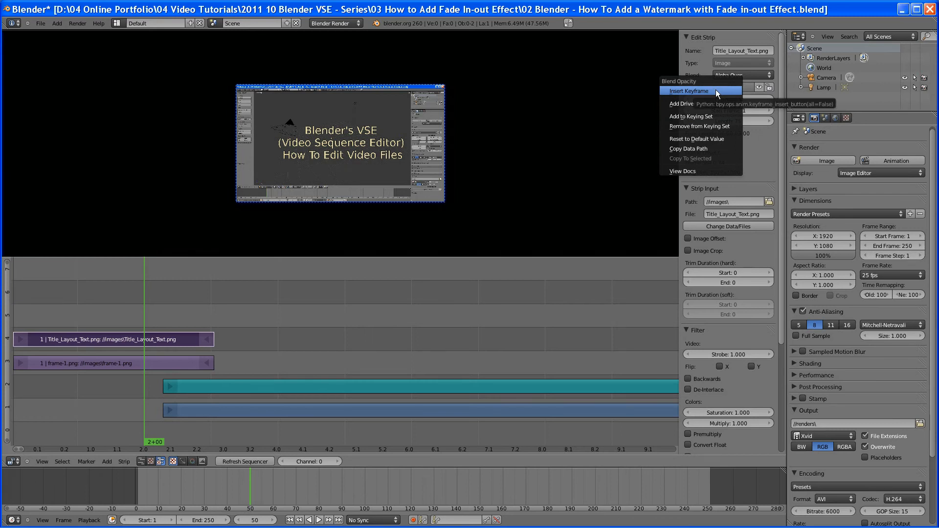
click(699, 91)
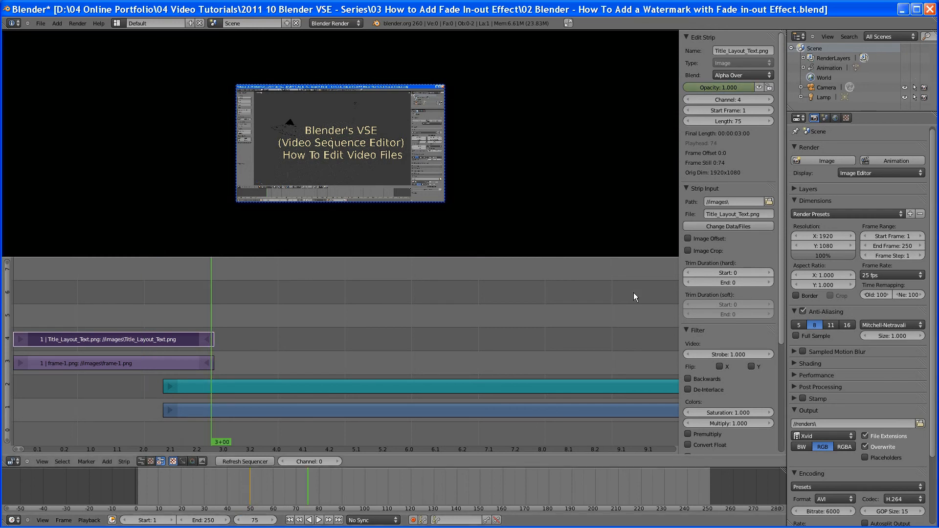
Set the title strip's Opacity to 0.000 and keyframe it on frame 75
click(726, 87)
text(0)
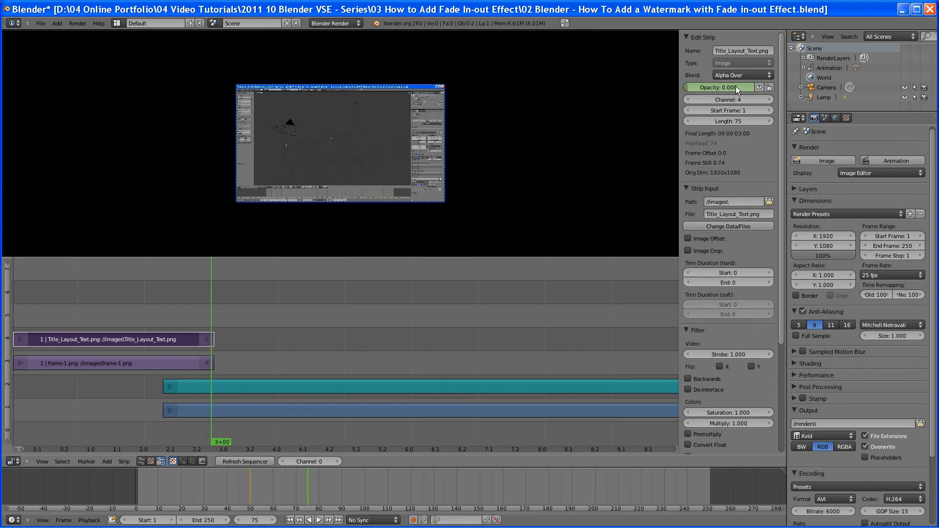
right_click(728, 87)
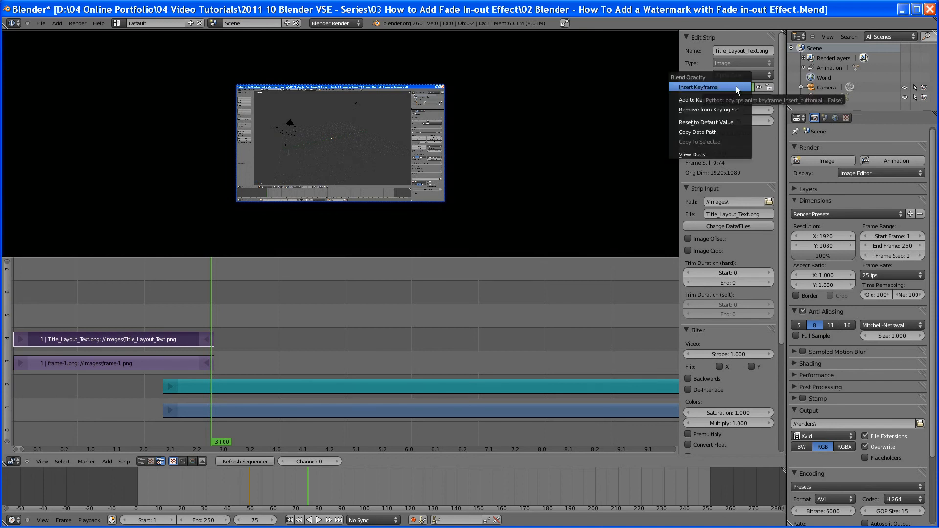
click(707, 87)
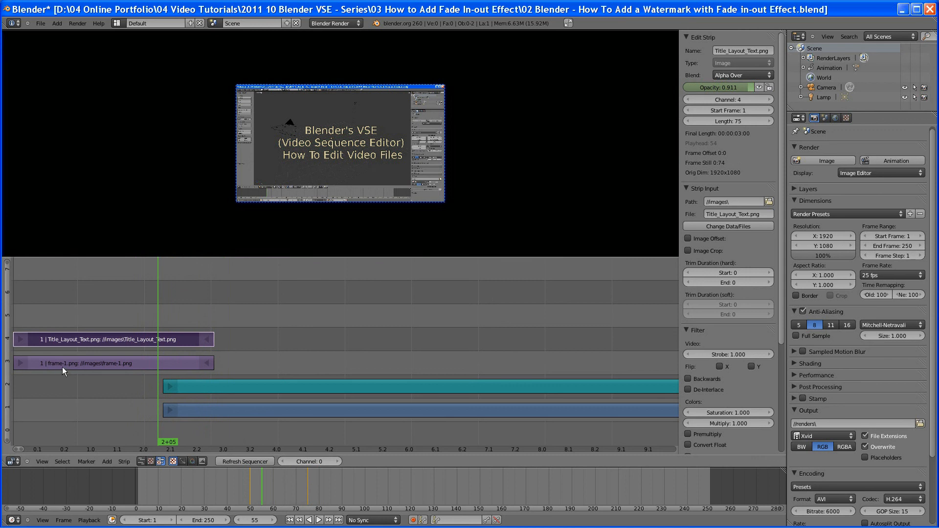
mouse_move(61, 371)
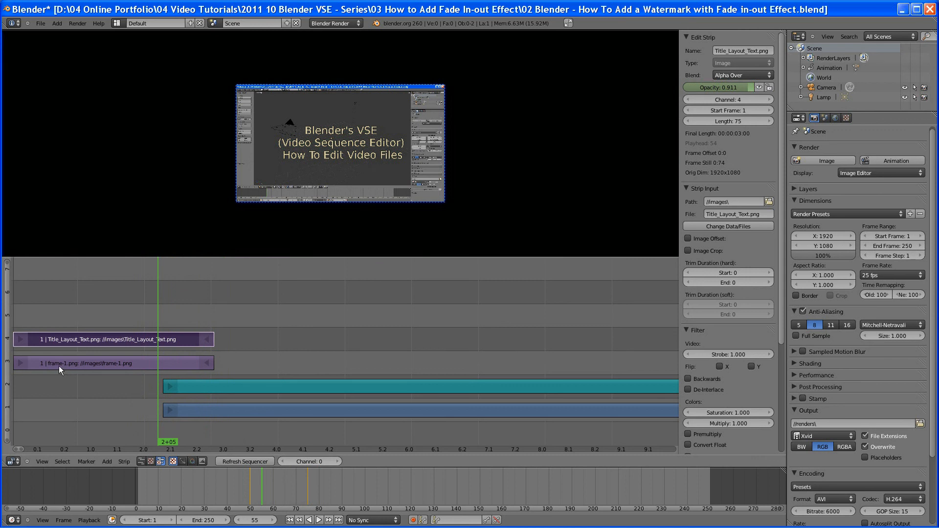
mouse_move(166, 415)
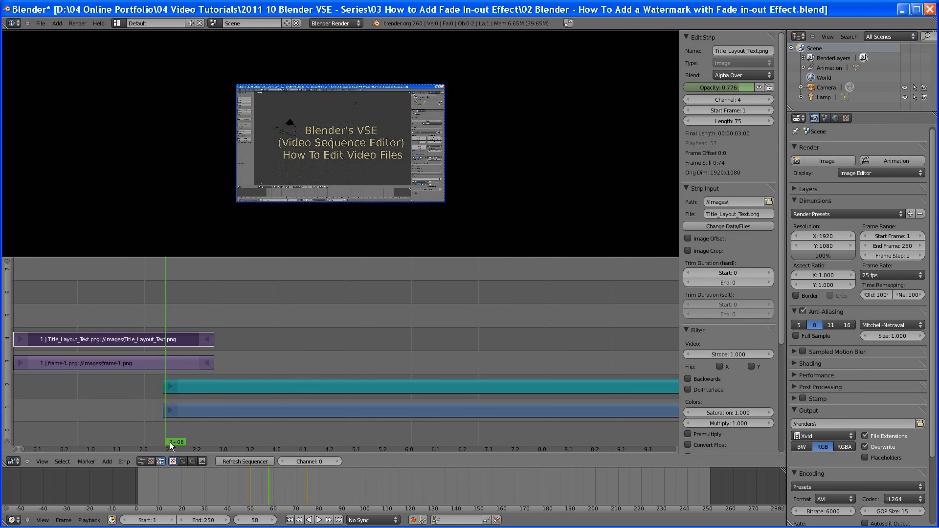
drag(172, 442, 220, 442)
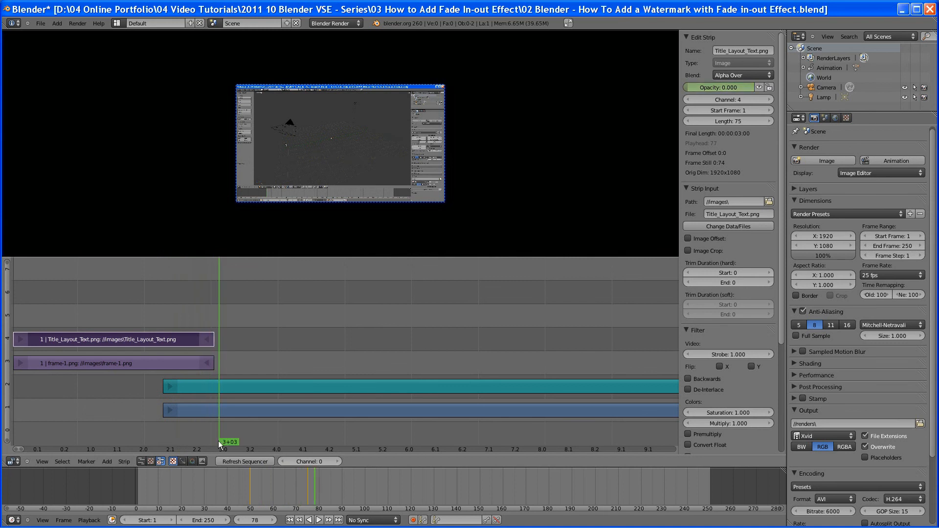